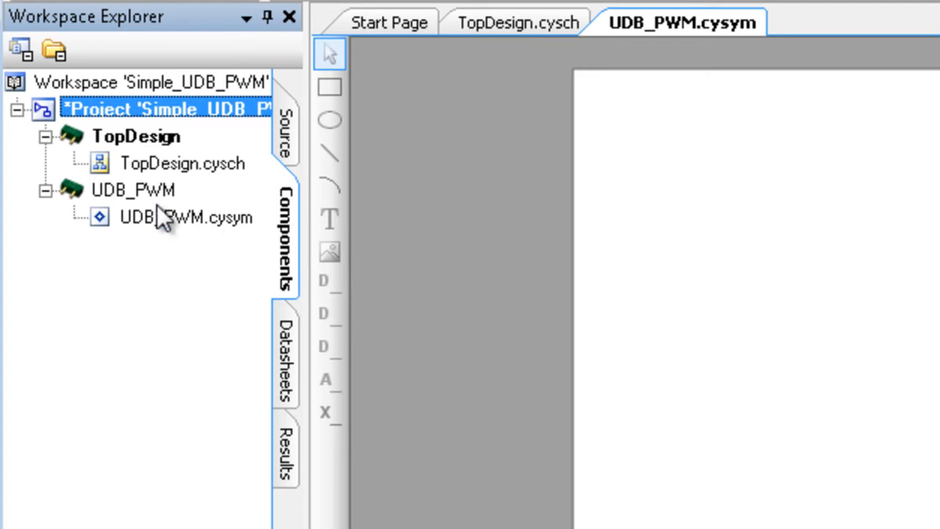
Bring up the context actions for the UDB_PWM component in the Workspace Explorer.
right_click(132, 190)
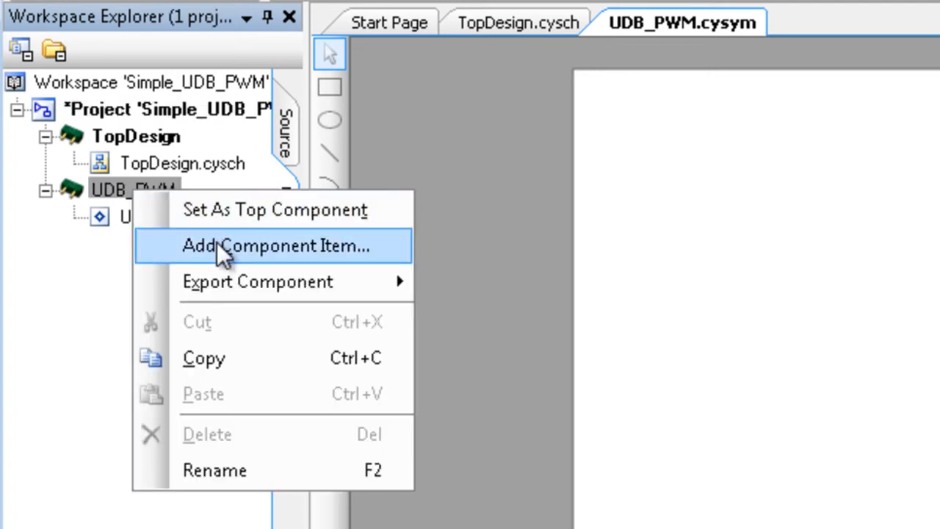
Start adding a component item to UDB_PWM and choose UDB document as its type.
left_click(275, 245)
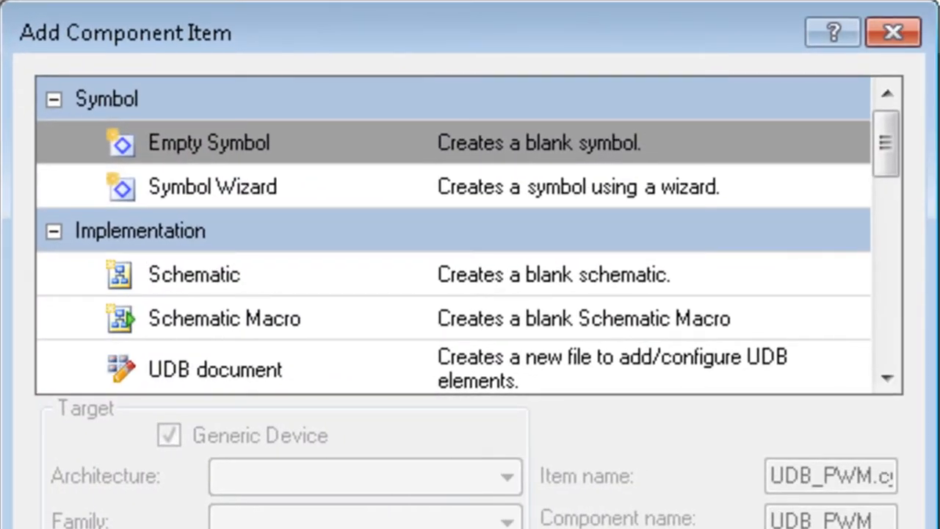
left_click(215, 369)
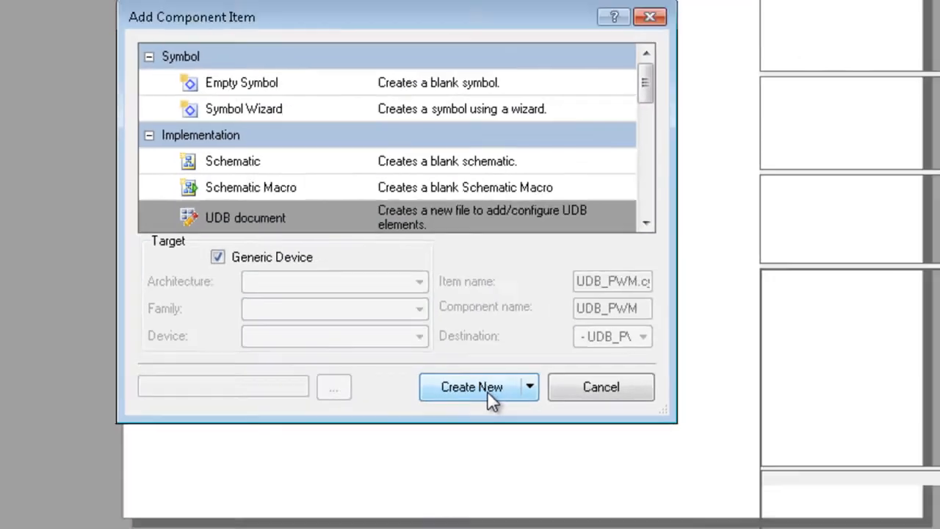
Create the new UDB_PWM.cyudb document with its default clock input.
left_click(472, 387)
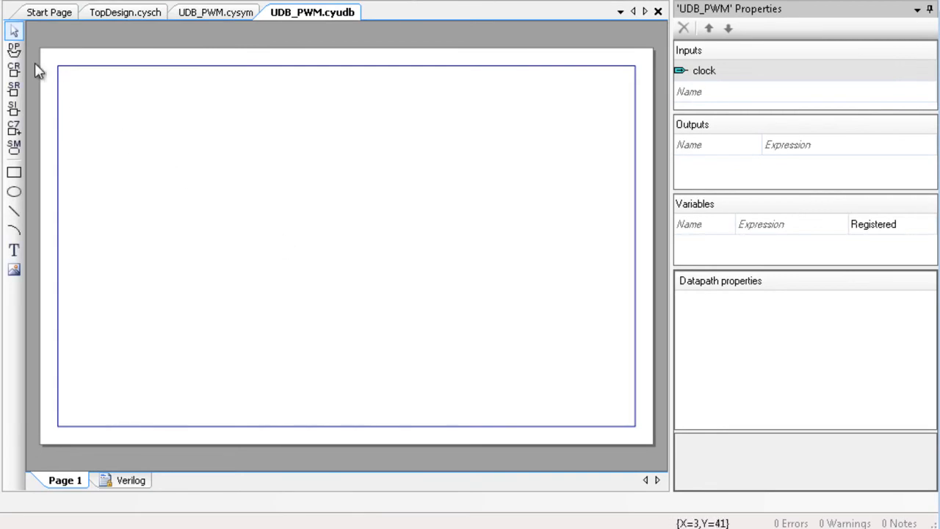
Place a datapath element on the UDB_PWM.cyudb page.
left_click(13, 47)
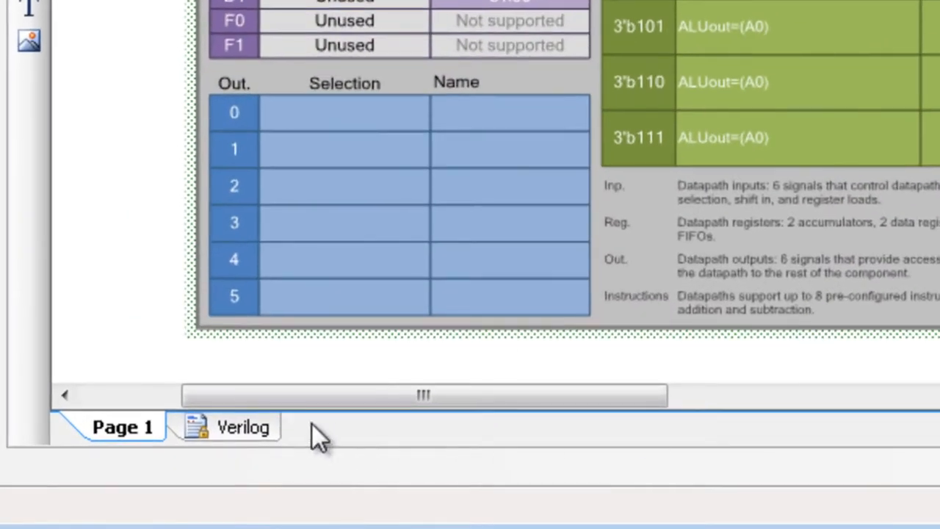
Review the auto-generated Verilog for UDB_PWM including the datapath instantiation, then bring up the Help menu.
left_click(242, 426)
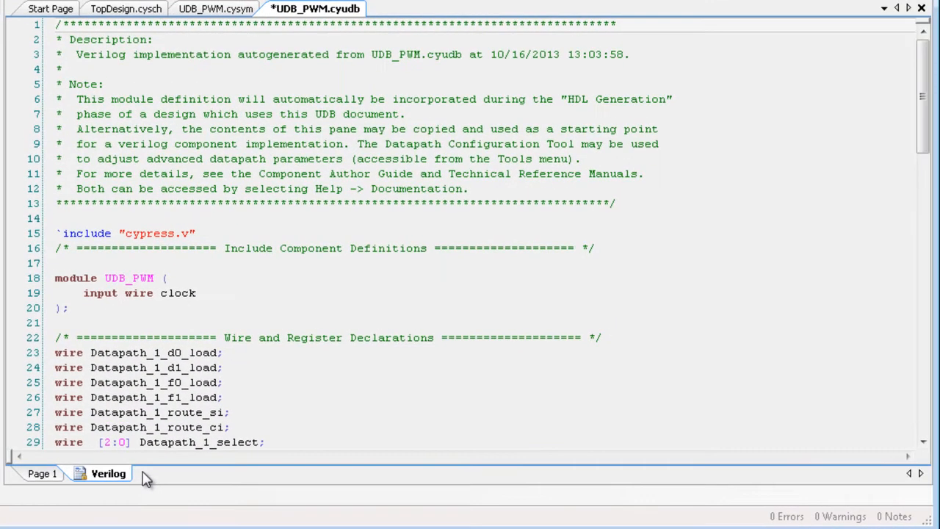
scroll("down", 3)
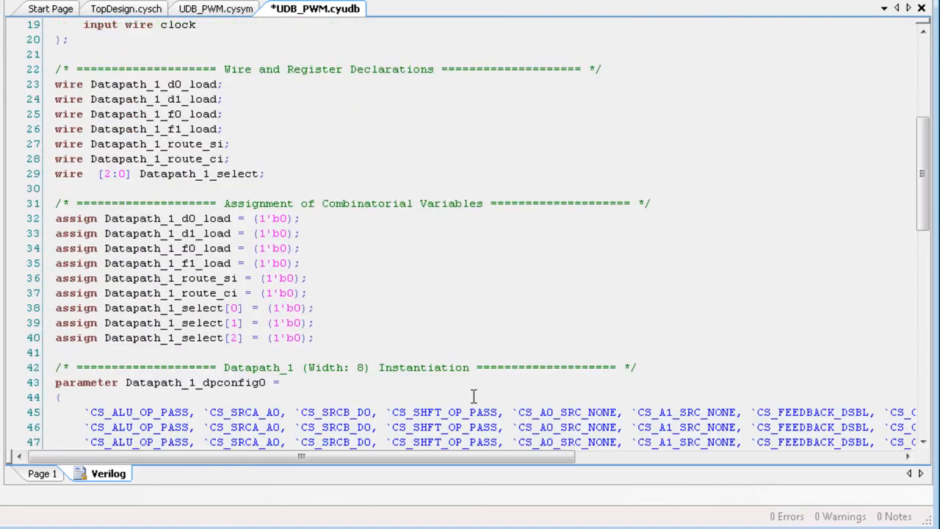
scroll("down", 3)
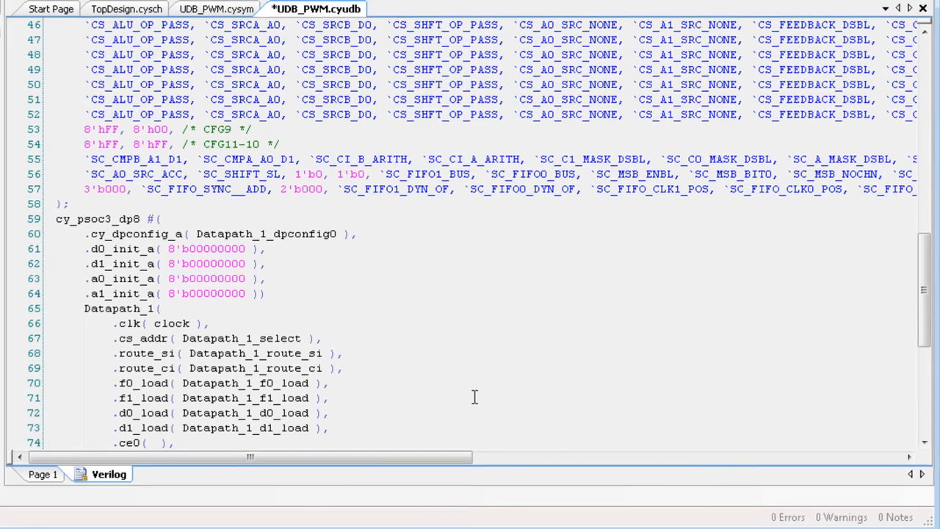
left_click(450, 22)
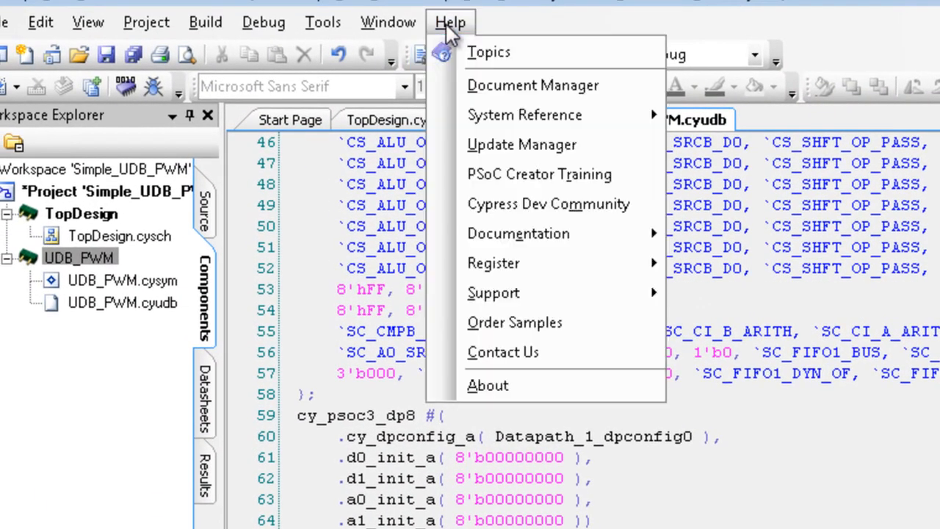